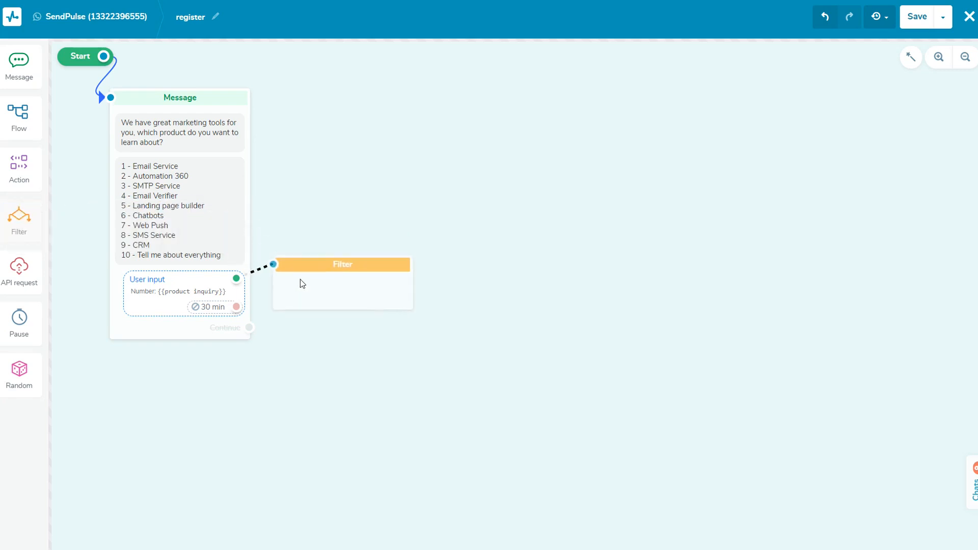
- Set the Filter block's first condition to check the 'product inquiry' variable
{"action": "left_click", "coordinate": [342, 264]}
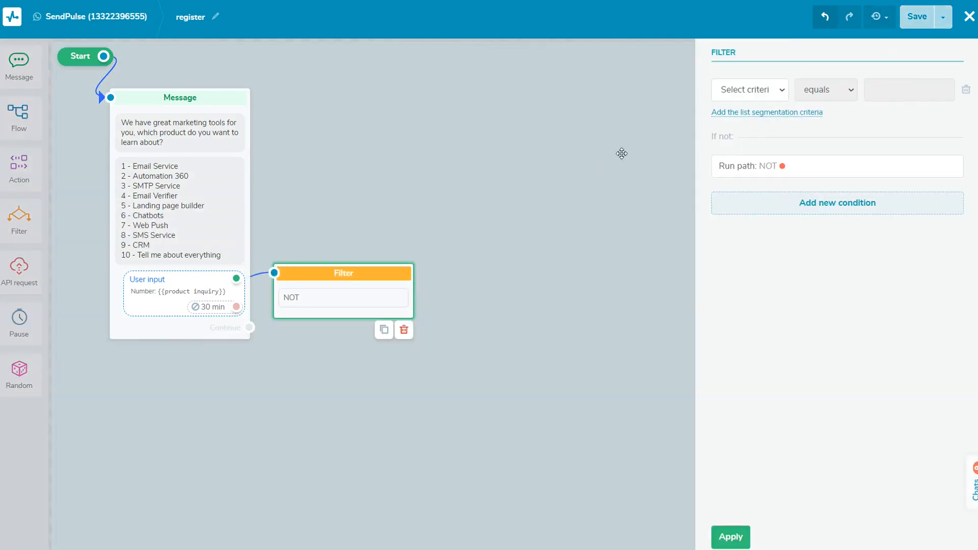
{"action": "left_click", "coordinate": [748, 89]}
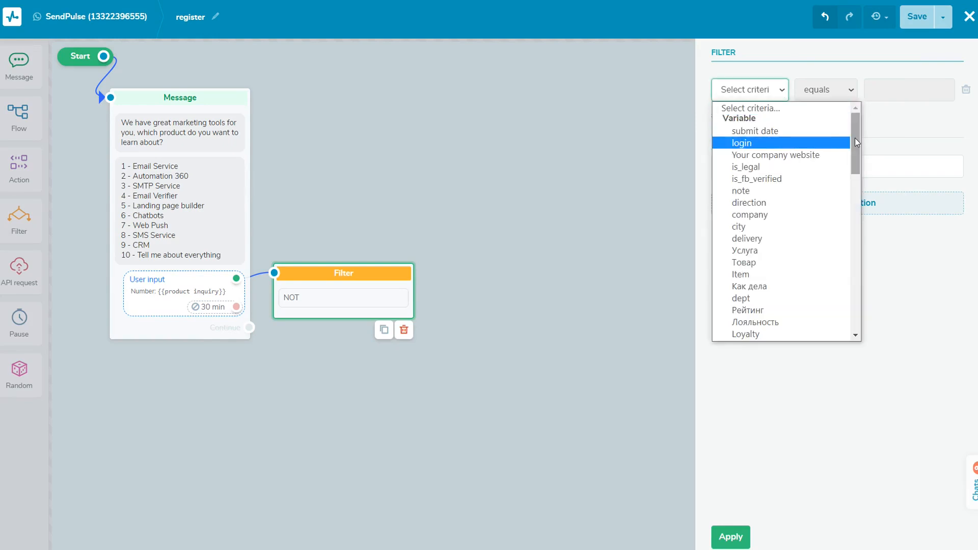
{"action": "scroll", "scroll_direction": "down", "scroll_amount": 3}
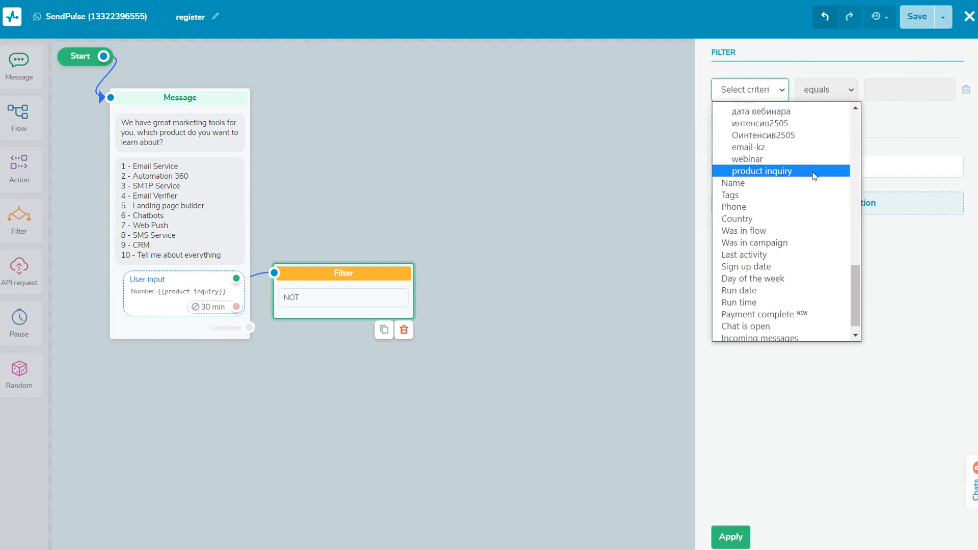
{"action": "left_click", "coordinate": [762, 170]}
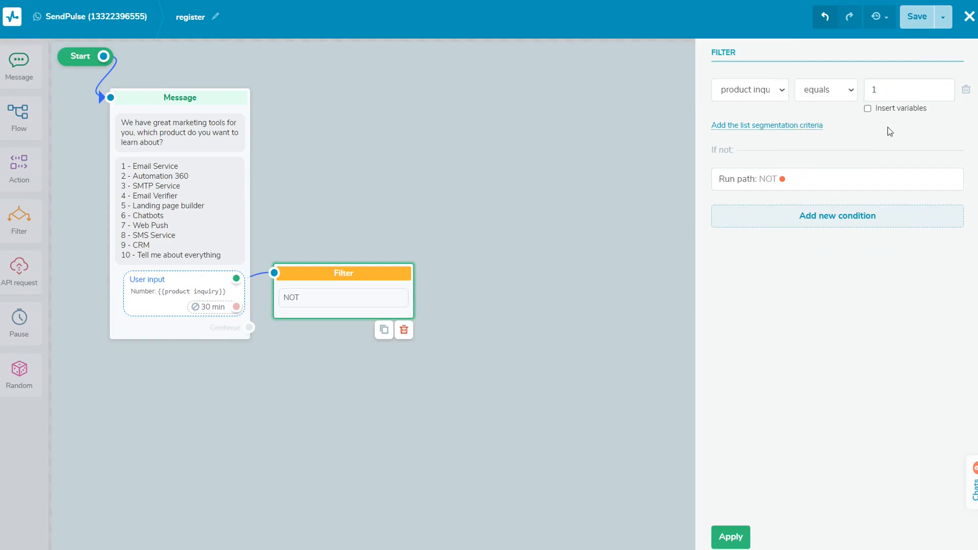
{"action": "mouse_move", "coordinate": [812, 160]}
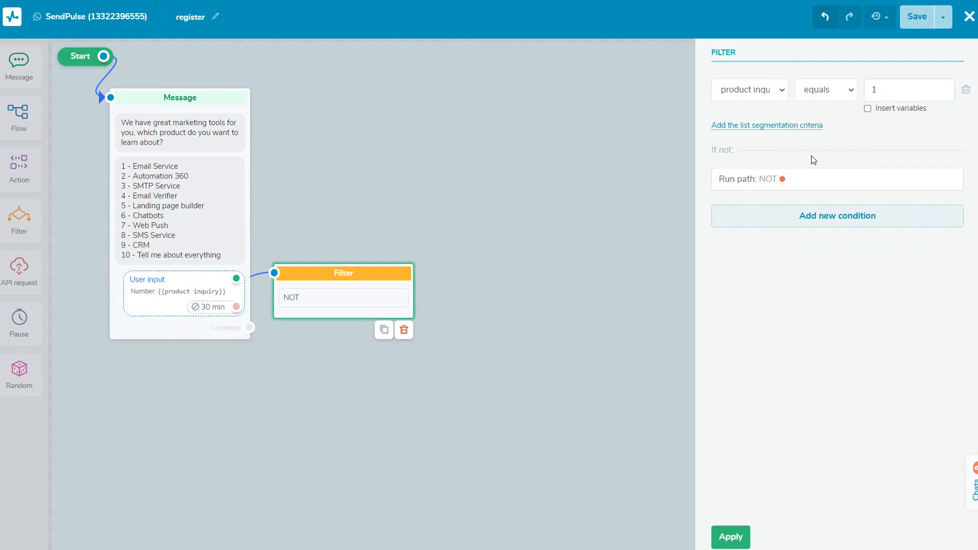
- Add a second condition checking that product inquiry equals 2
{"action": "left_click", "coordinate": [836, 215]}
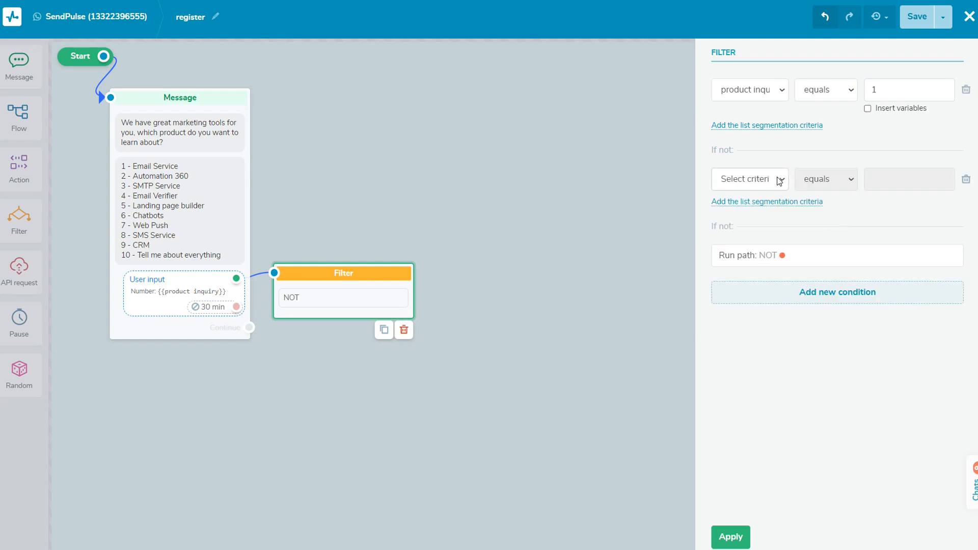
{"action": "left_click", "coordinate": [748, 180]}
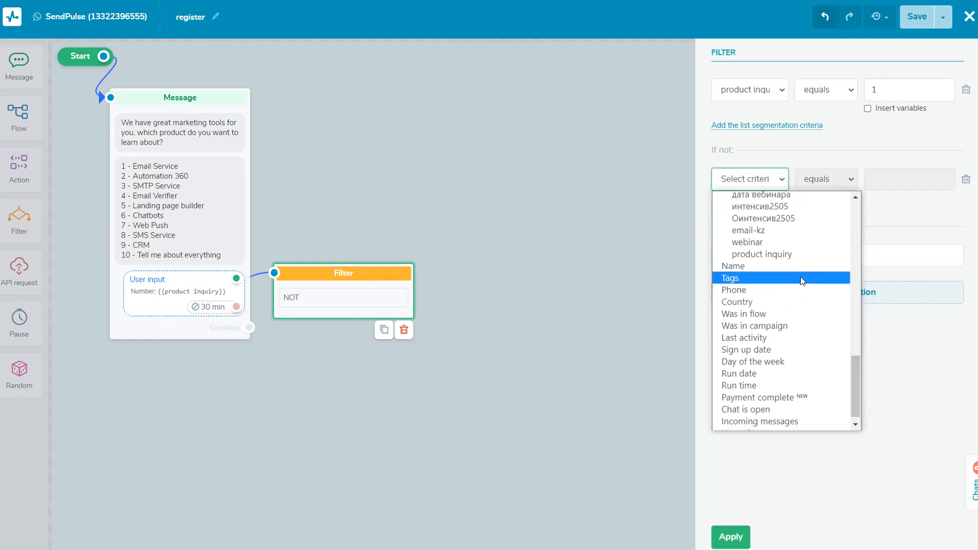
{"action": "left_click", "coordinate": [762, 254]}
{"action": "type", "text": "2"}
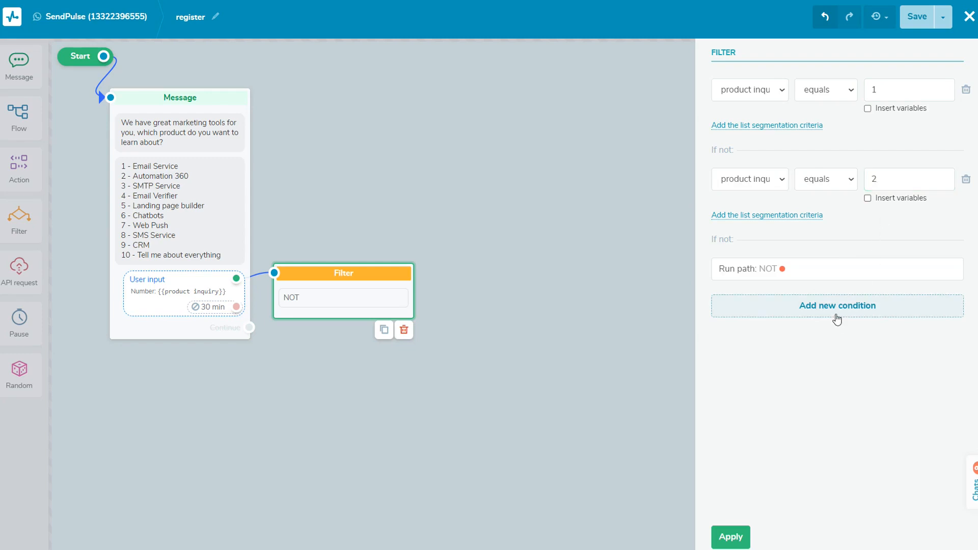
- Add a third condition also based on the product inquiry variable
{"action": "left_click", "coordinate": [837, 305]}
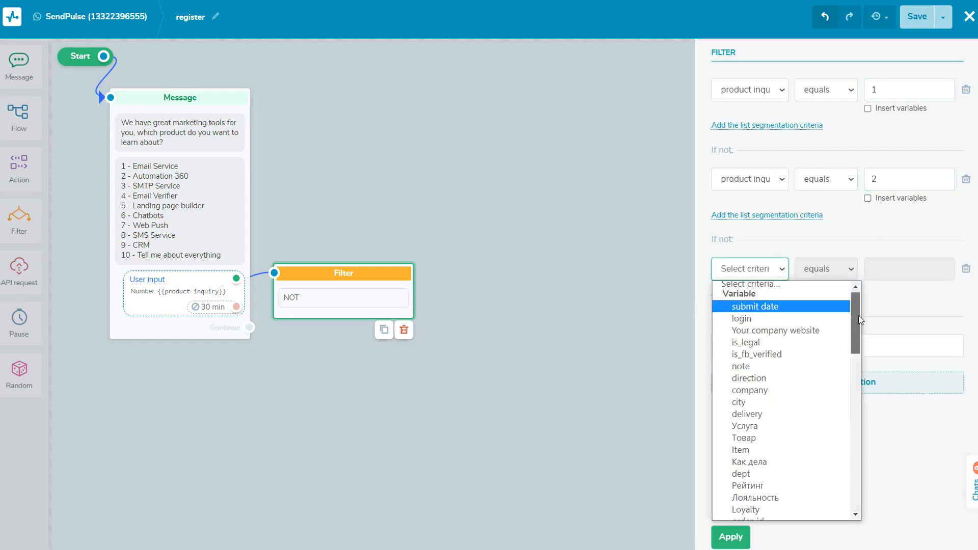
{"action": "scroll", "scroll_direction": "down", "scroll_amount": 3}
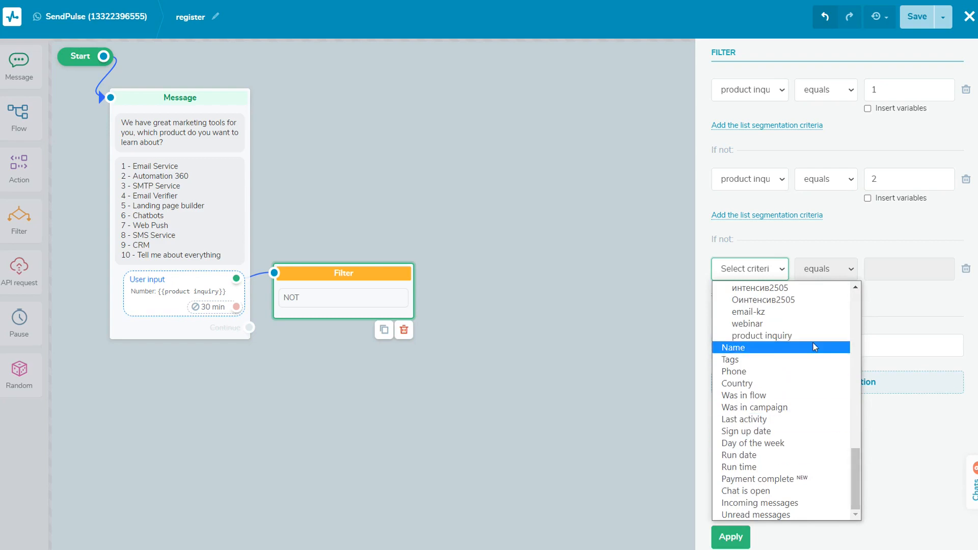
{"action": "mouse_move", "coordinate": [828, 479]}
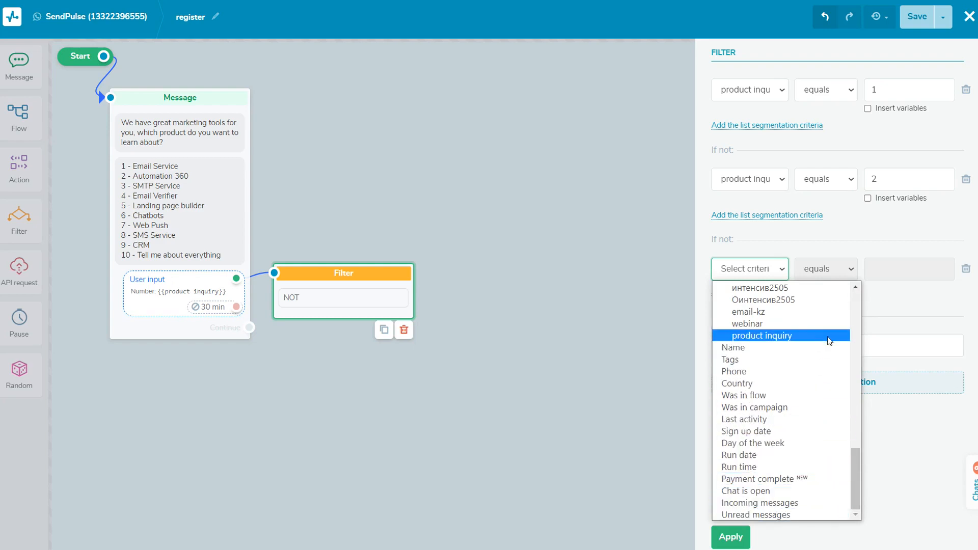
{"action": "left_click", "coordinate": [762, 335]}
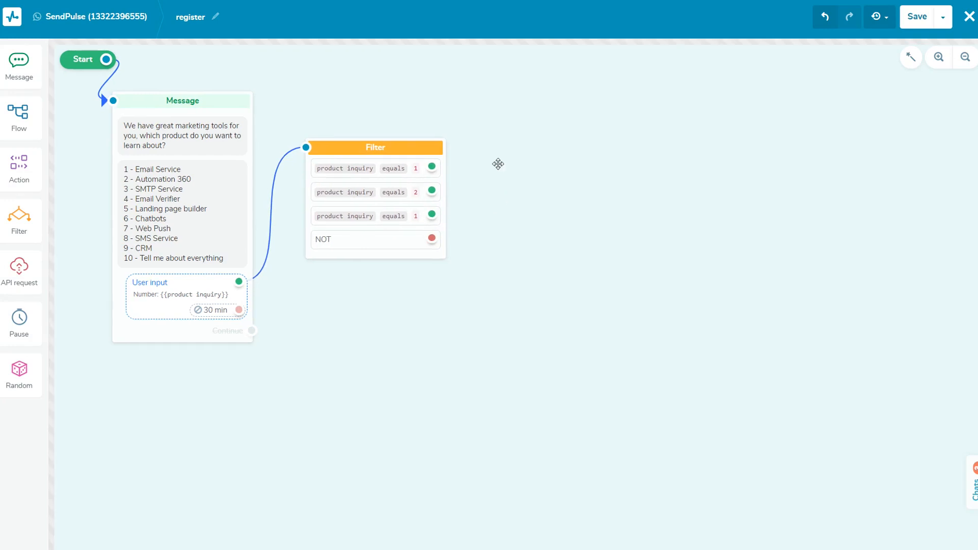
{"action": "mouse_move", "coordinate": [19, 170]}
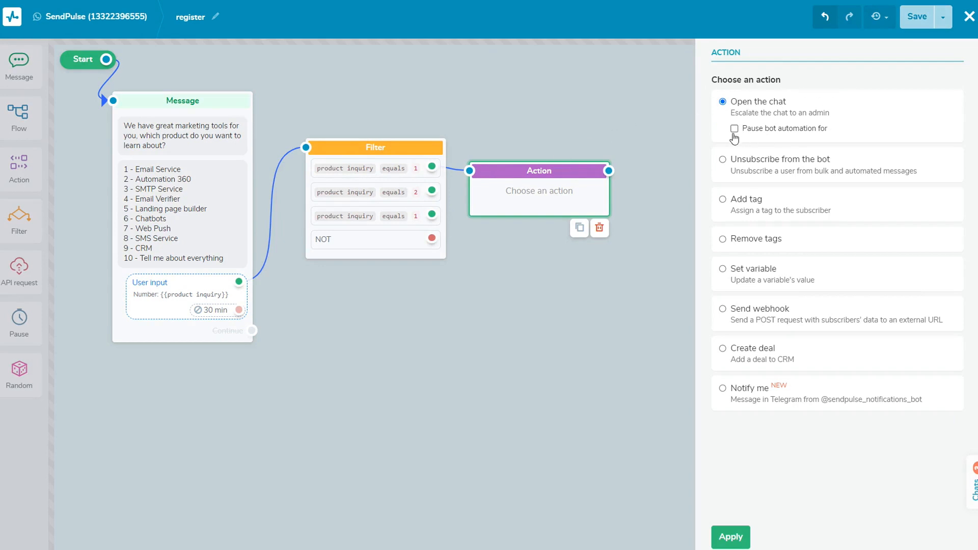
- Set the action to pause bot automation for one hour when escalating the chat
{"action": "left_click", "coordinate": [734, 129]}
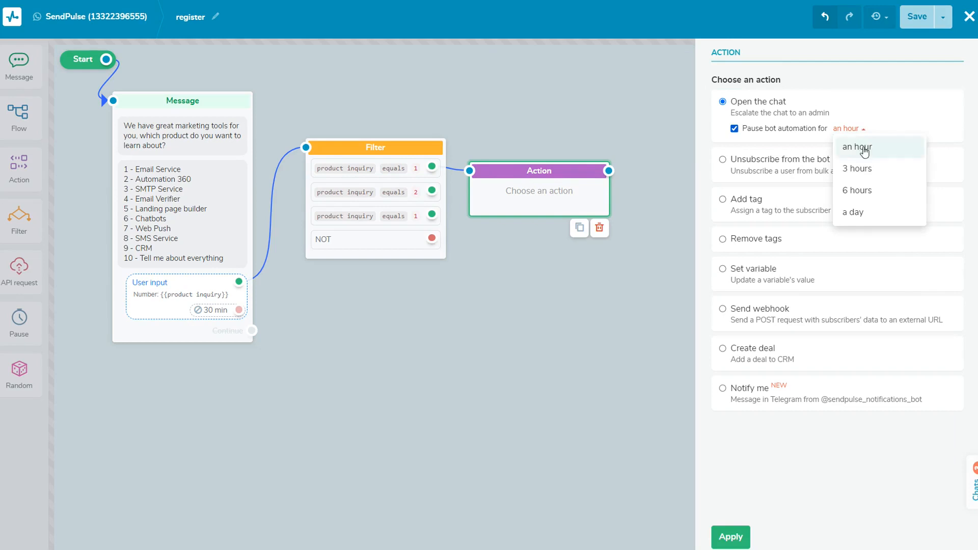
{"action": "left_click", "coordinate": [857, 146]}
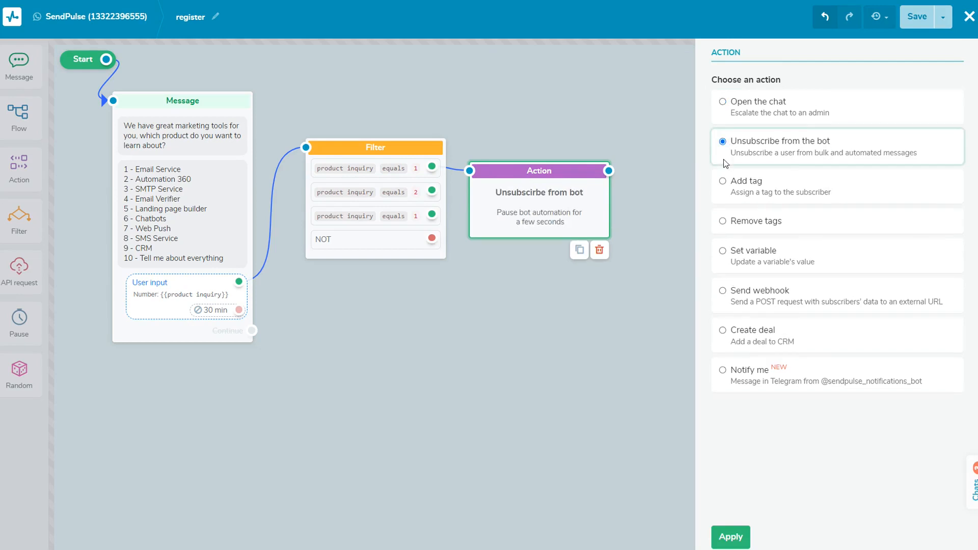
{"action": "mouse_move", "coordinate": [724, 226]}
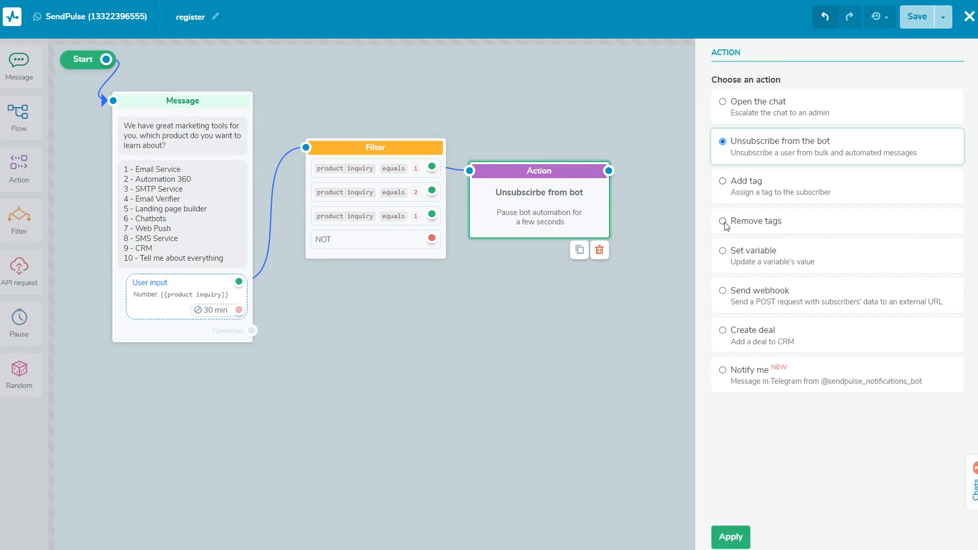
{"action": "mouse_move", "coordinate": [726, 257]}
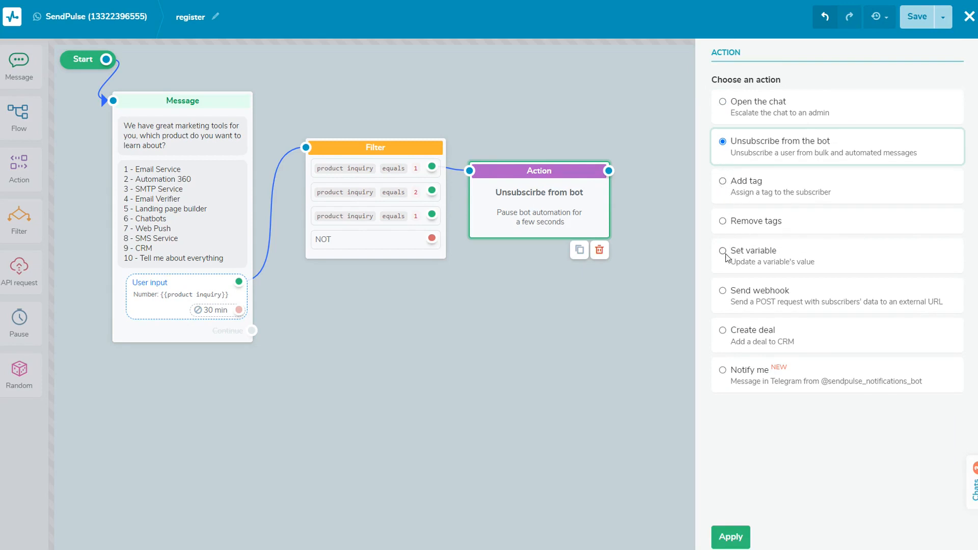
- Review the update variable, webhook, CRM deal and Telegram notification action options
{"action": "left_click", "coordinate": [722, 250]}
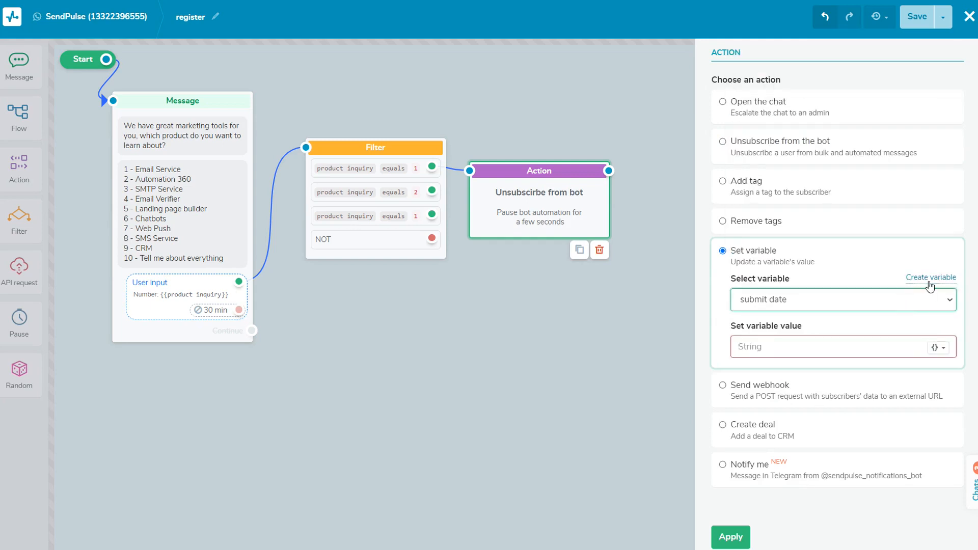
{"action": "mouse_move", "coordinate": [723, 387]}
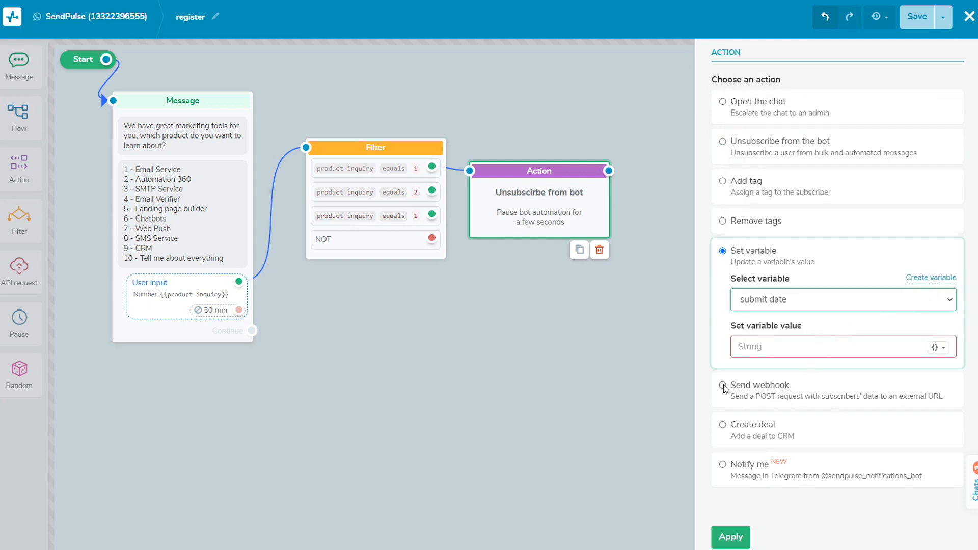
{"action": "left_click", "coordinate": [722, 385]}
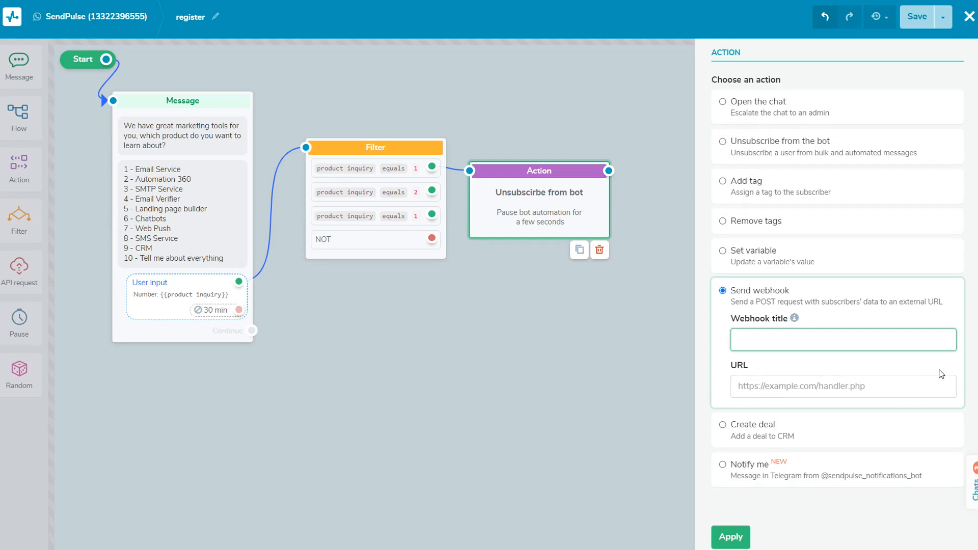
{"action": "left_click", "coordinate": [722, 329]}
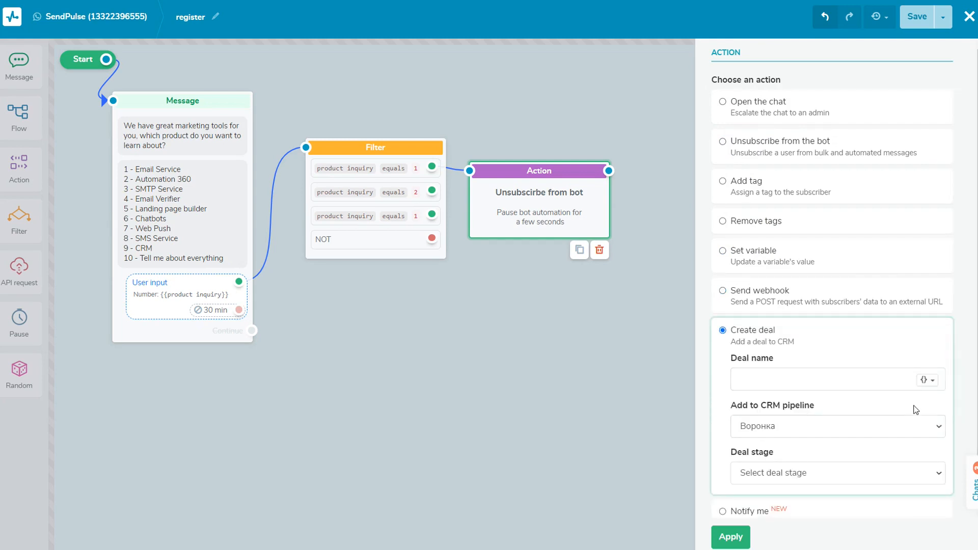
{"action": "left_click", "coordinate": [722, 510]}
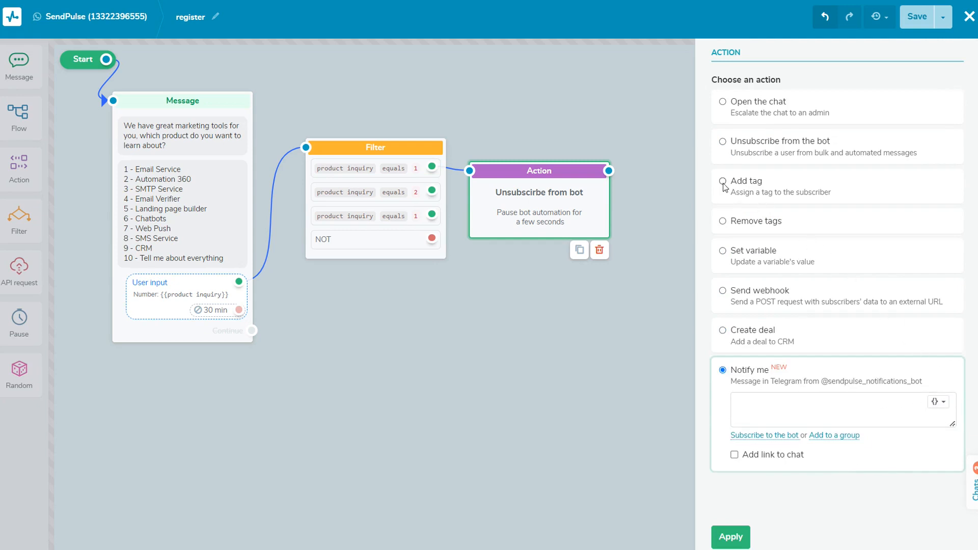
- Make the action assign the tag 'email service' and apply it
{"action": "left_click", "coordinate": [722, 181]}
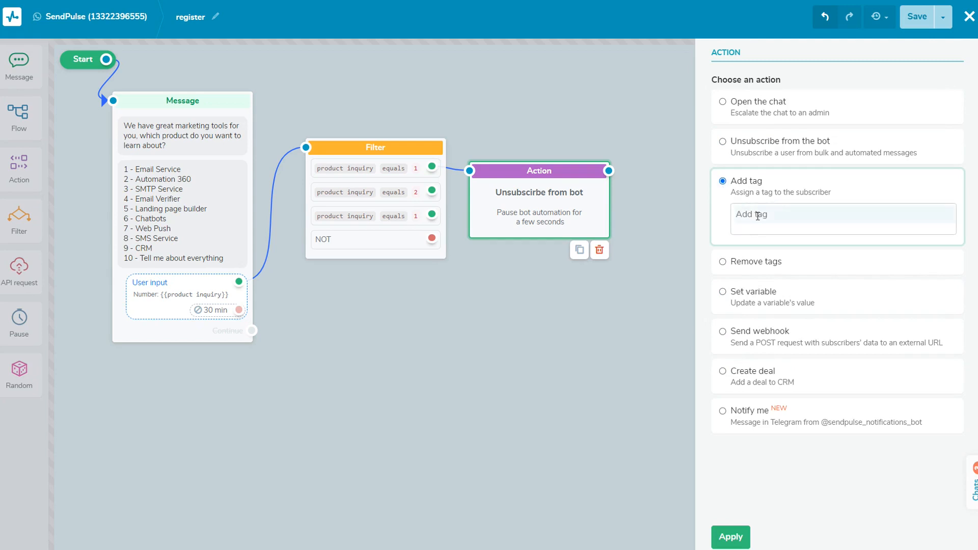
{"action": "left_click", "coordinate": [842, 218]}
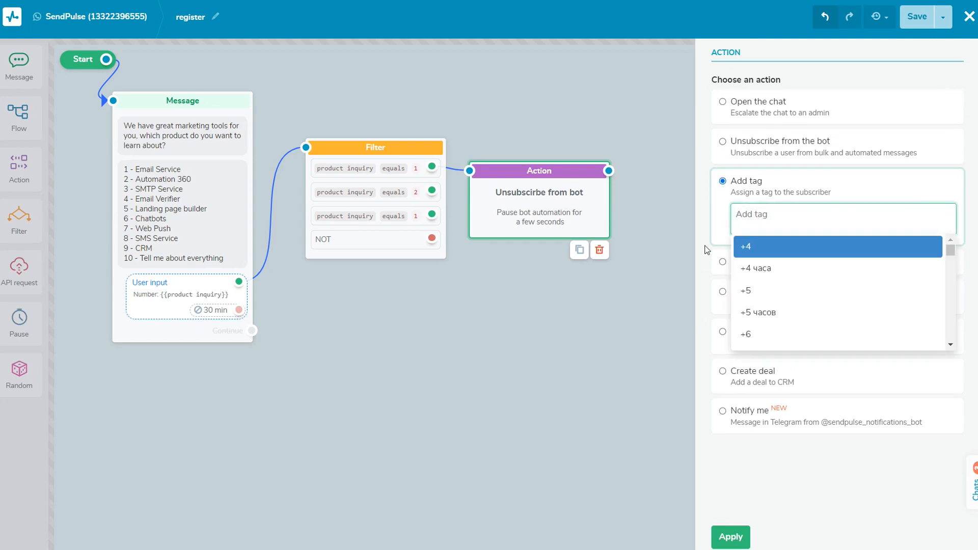
{"action": "type", "text": "email"}
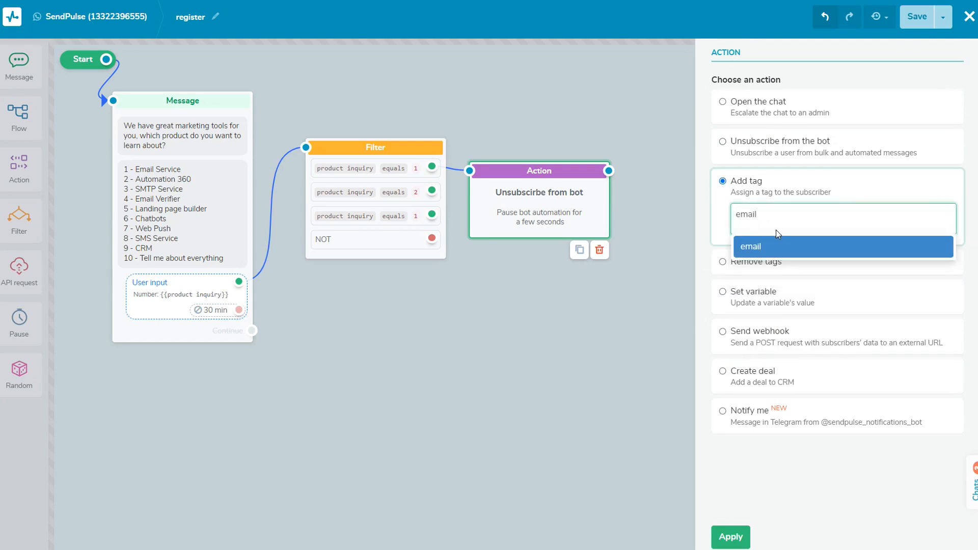
{"action": "type", "text": "ser"}
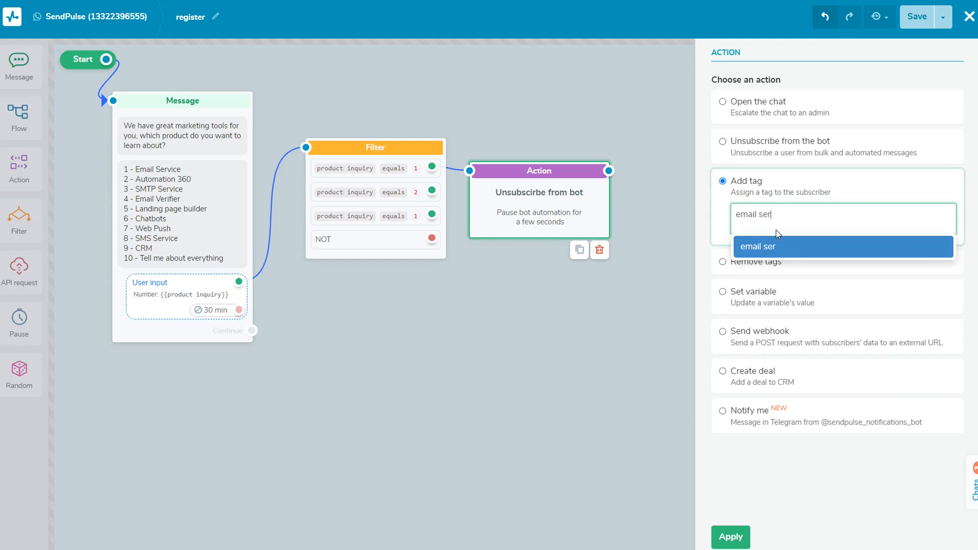
{"action": "type", "text": "vice"}
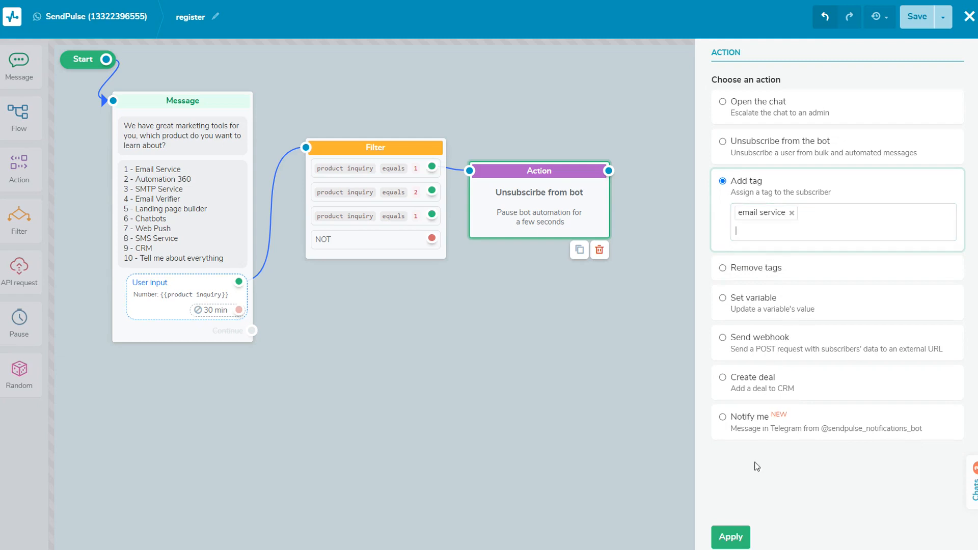
{"action": "left_click", "coordinate": [729, 537]}
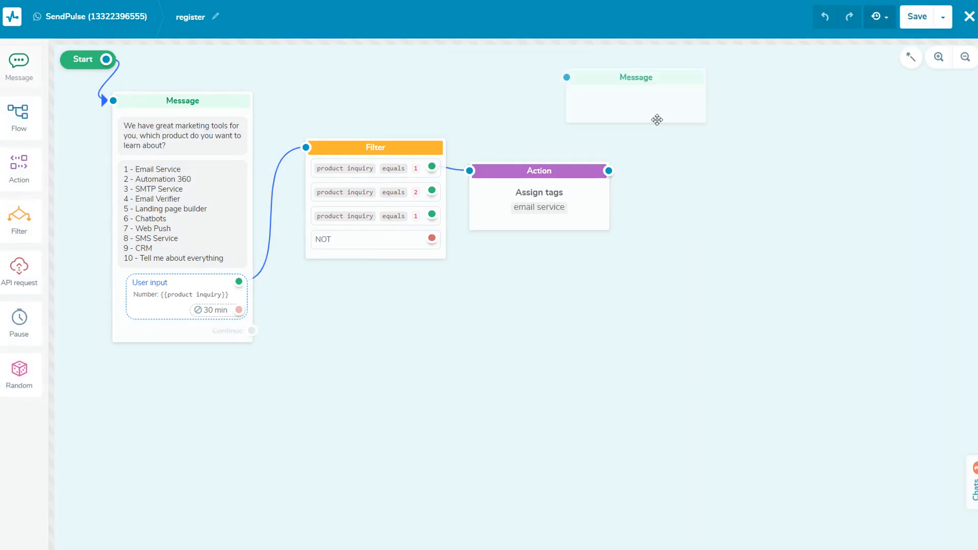
- Begin editing the follow-up message about email marketing returns
{"action": "left_click", "coordinate": [634, 95]}
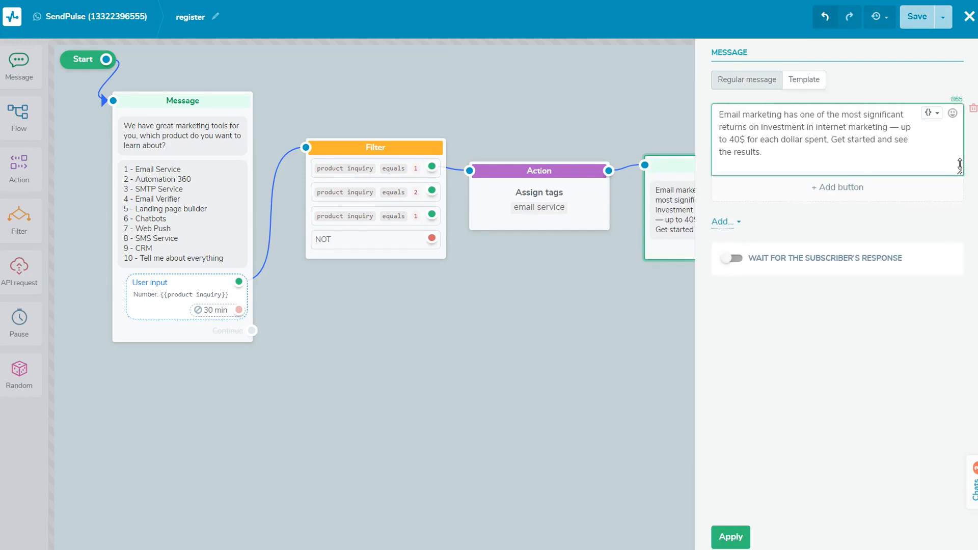